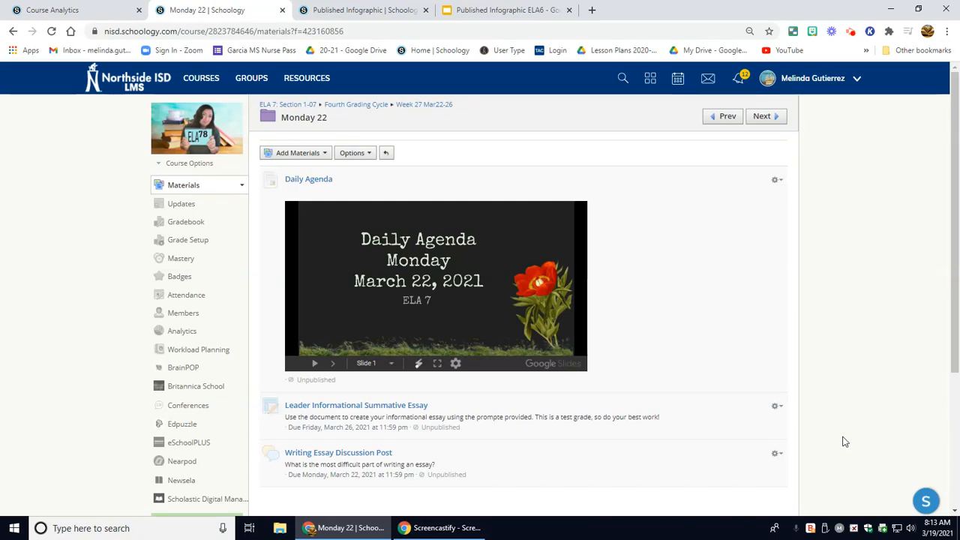
Present the Monday agenda slides full screen, then exit back to the embedded slideshow.
click(435, 363)
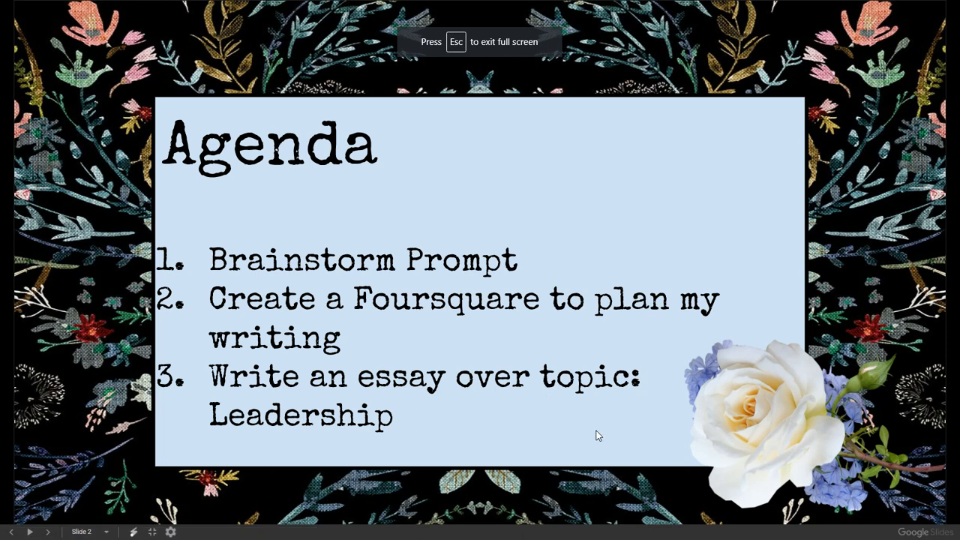
key(Escape)
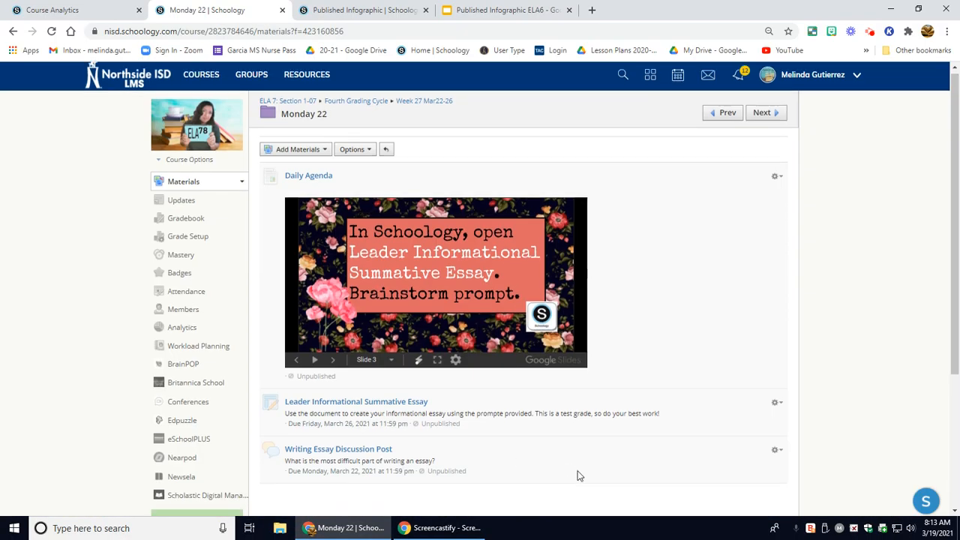
Open the Leader Informational Summative Essay assignment and its attached Google Doc.
click(355, 402)
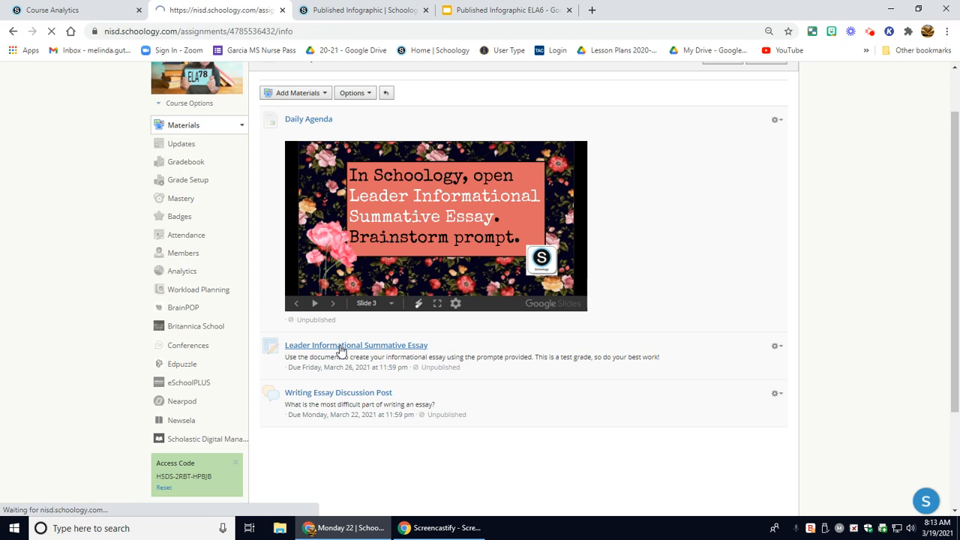
click(356, 344)
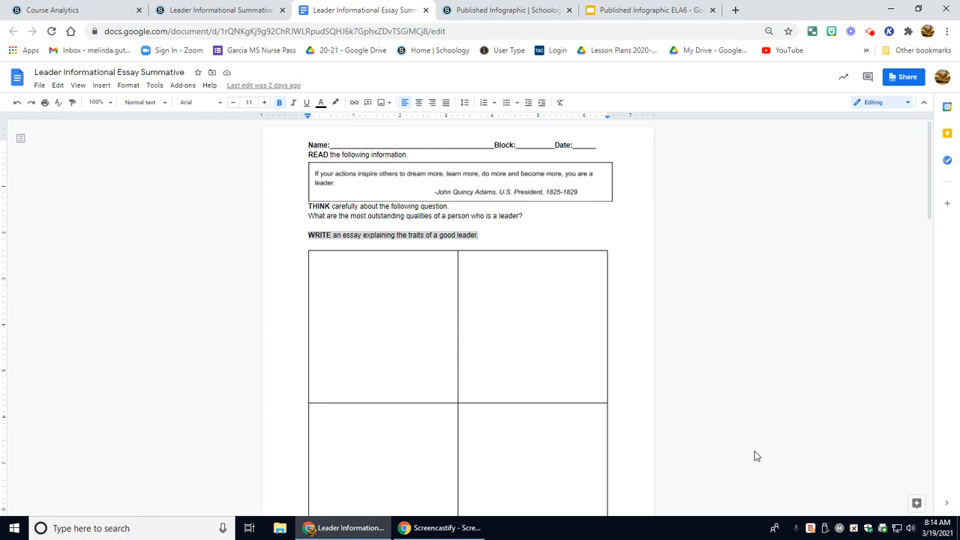
mouse_move(291, 254)
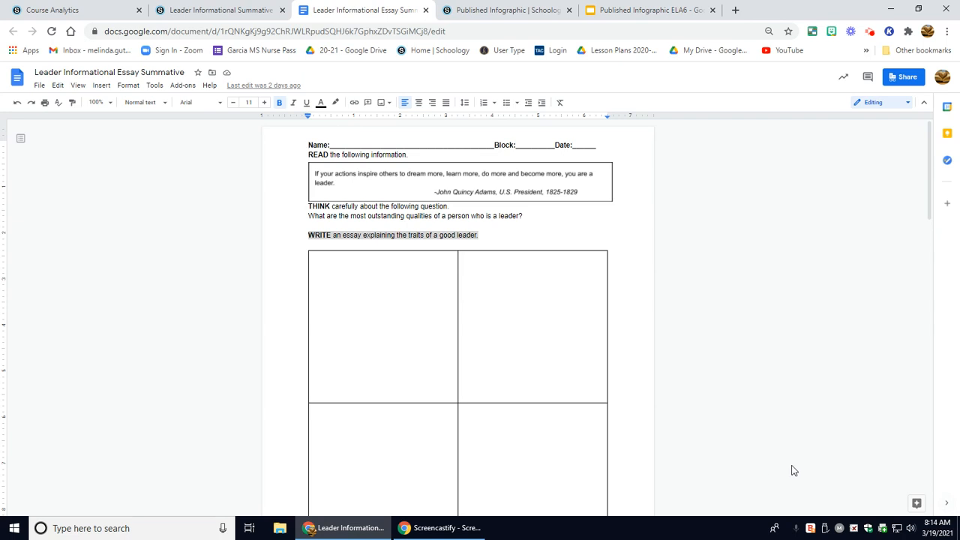
mouse_move(835, 462)
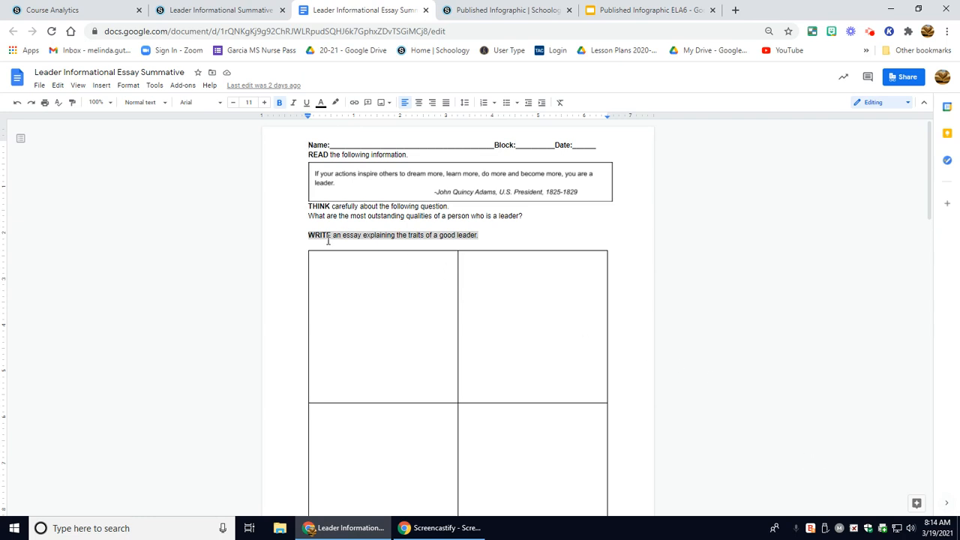
mouse_move(411, 241)
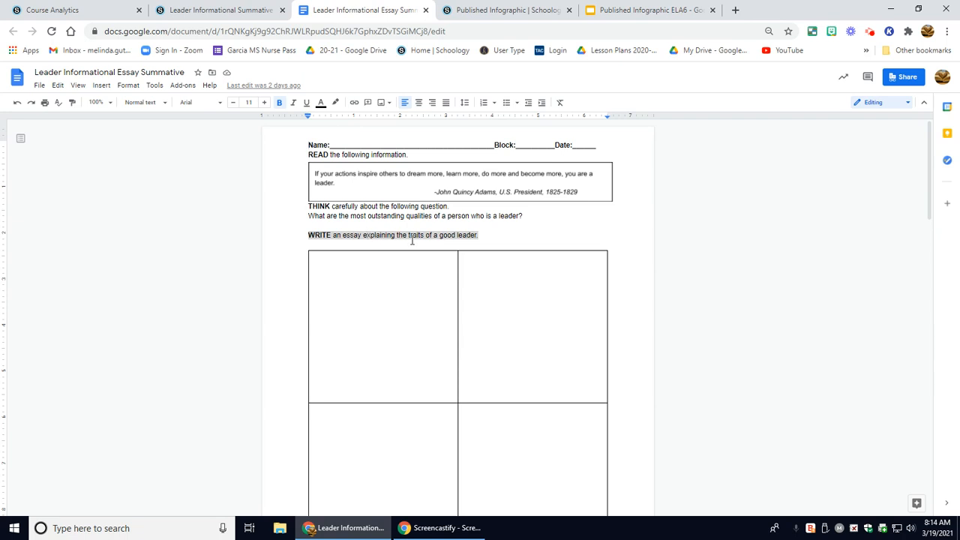
Scroll down to the essay's second page with the formatting rules and empty writing box.
scroll(down, 3)
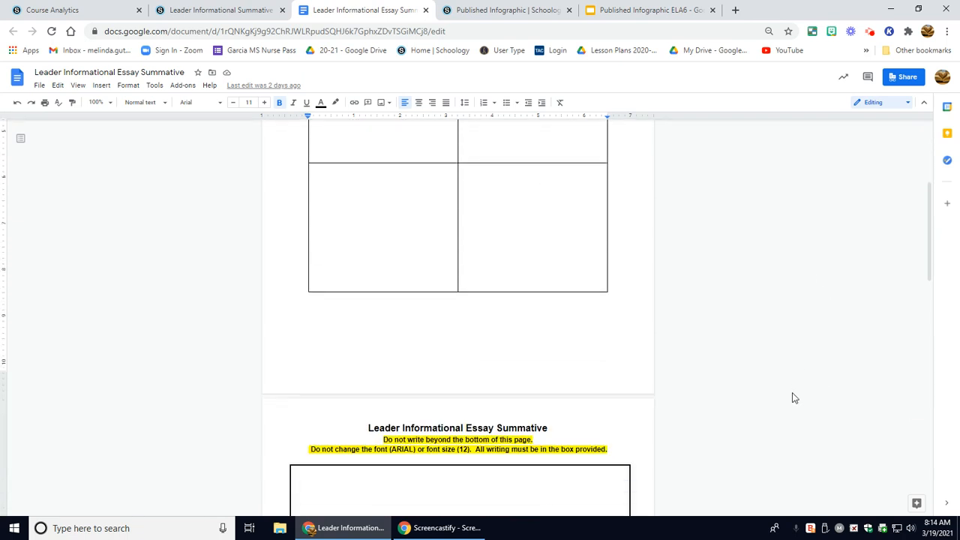
scroll(down, 3)
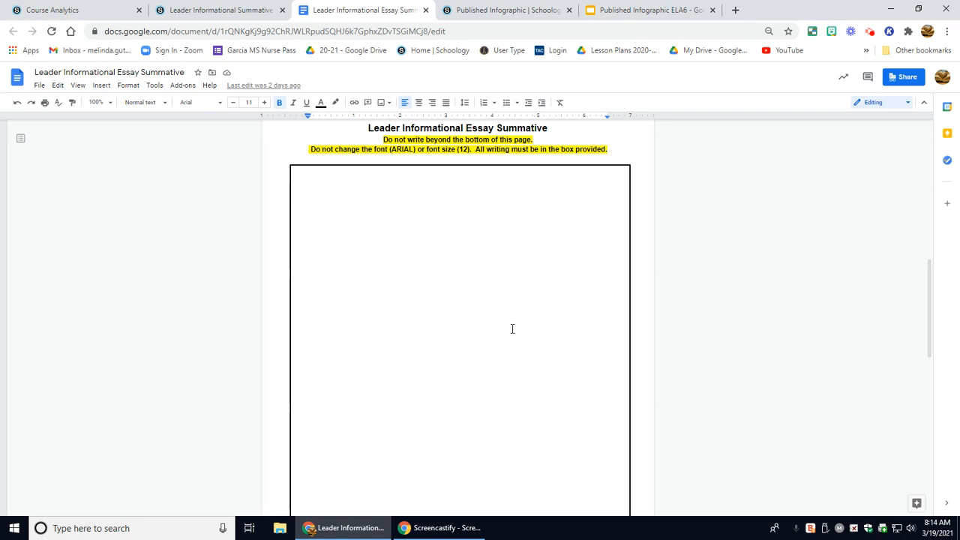
mouse_move(739, 424)
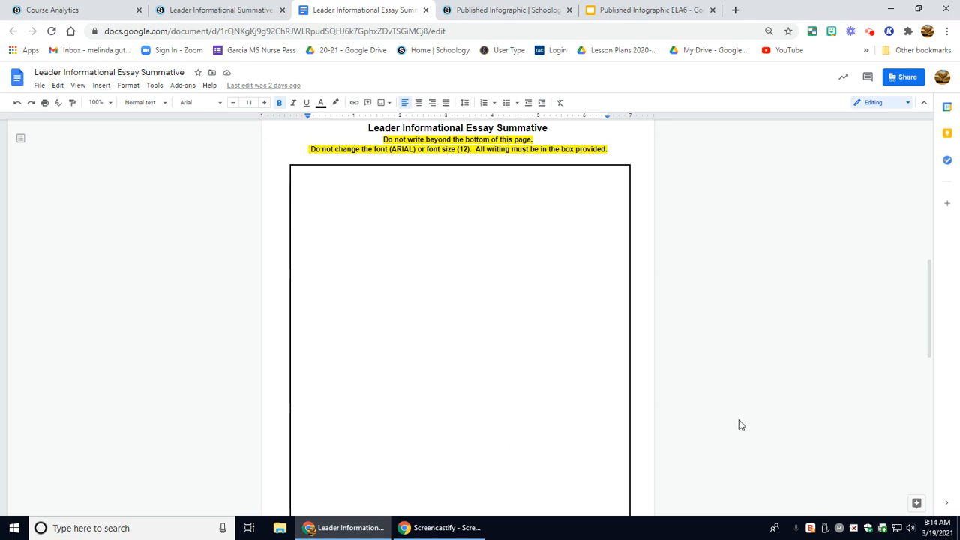
mouse_move(763, 448)
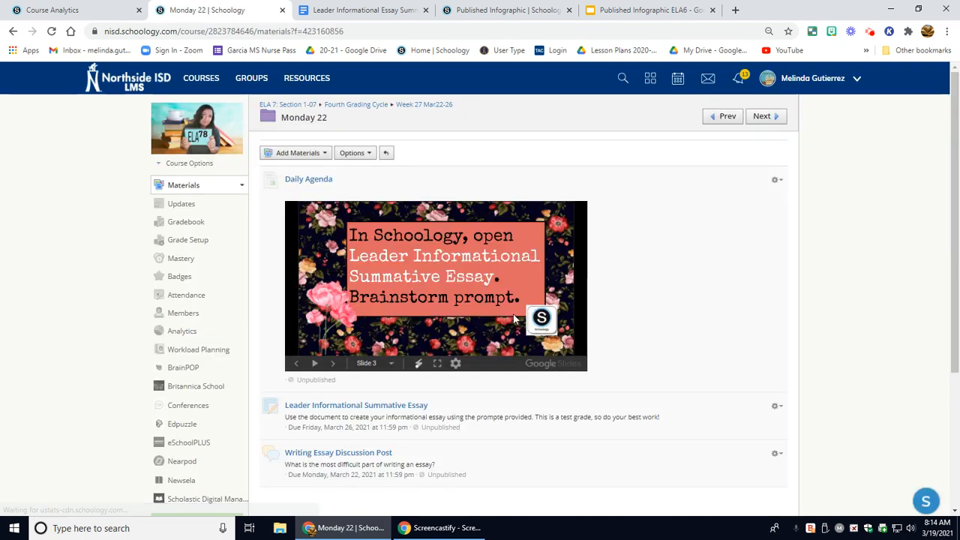
Advance past the foursquare planning and write-revise-publish slides to the discussion post question.
click(334, 363)
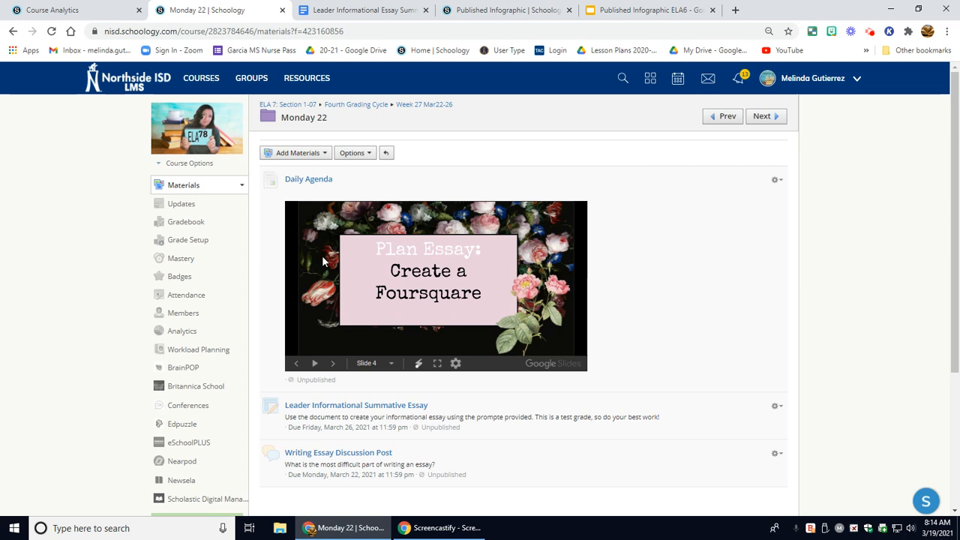
click(331, 364)
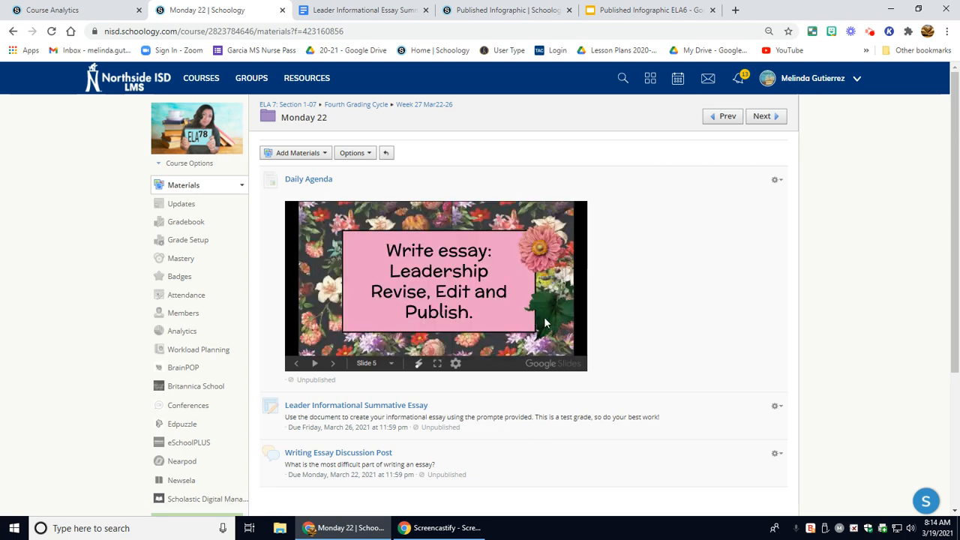
mouse_move(519, 325)
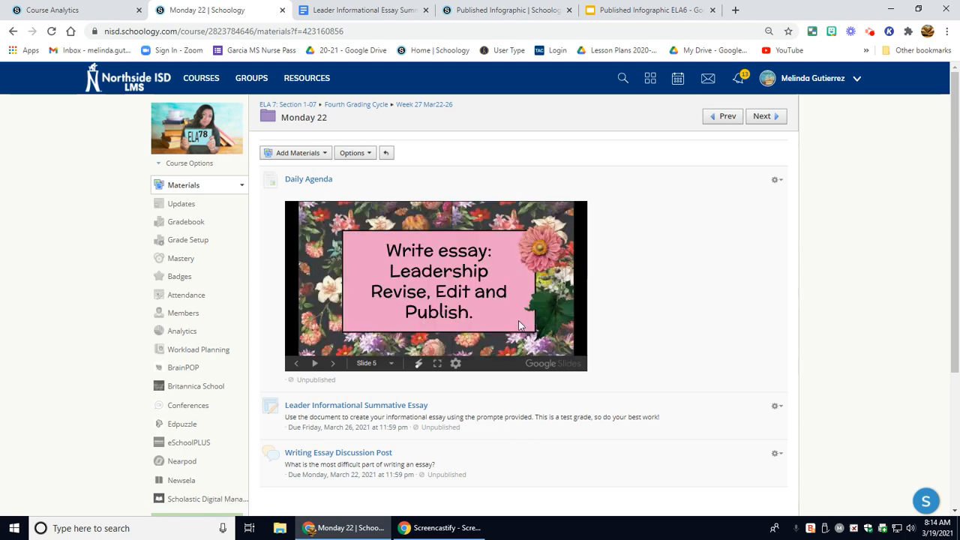
click(334, 363)
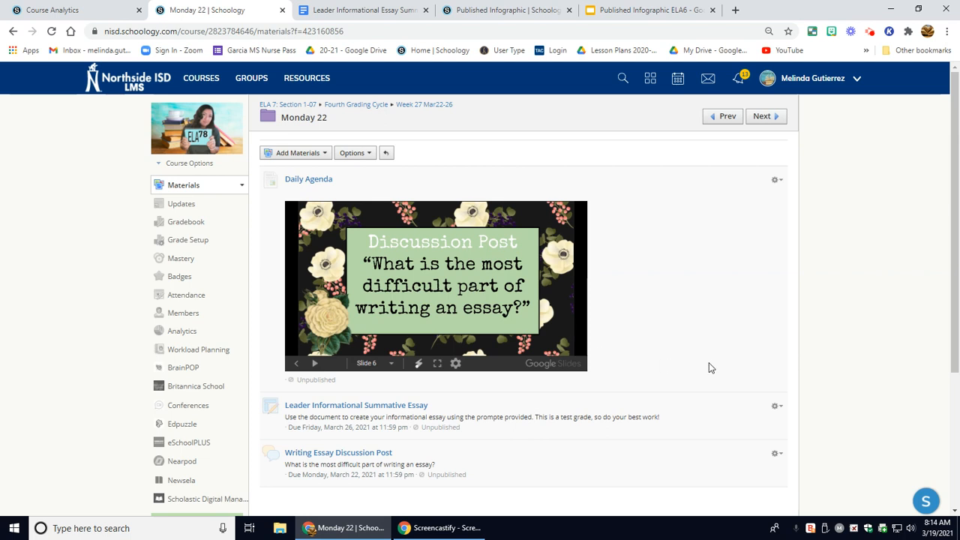
mouse_move(471, 304)
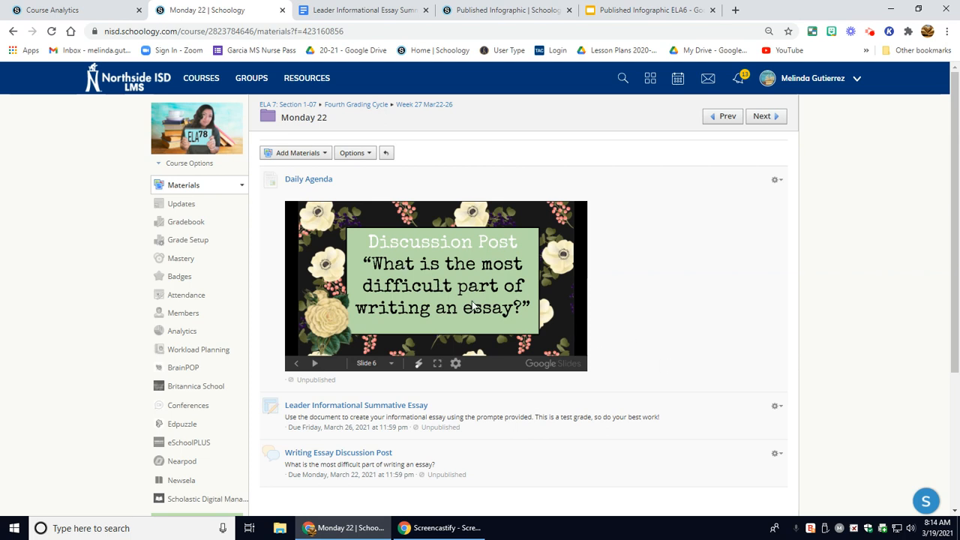
mouse_move(492, 299)
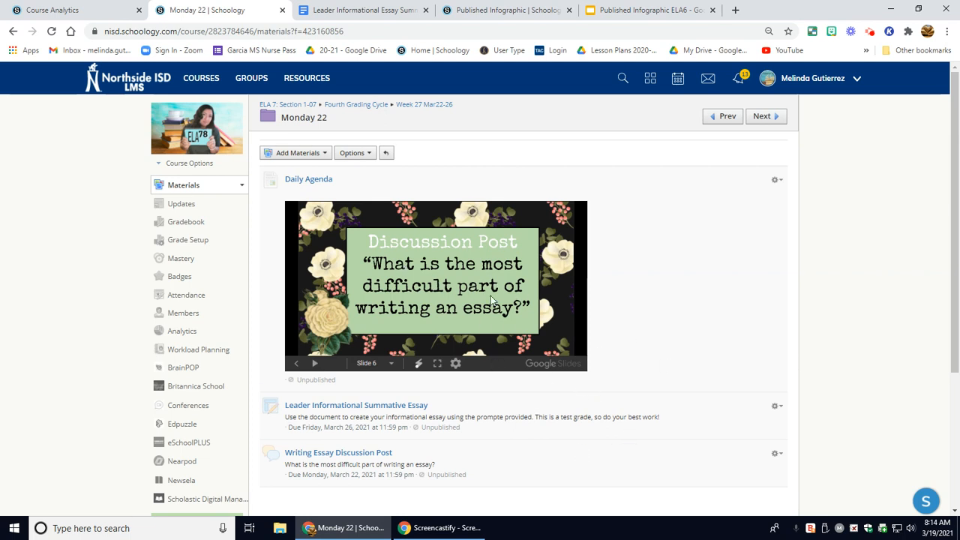
mouse_move(907, 433)
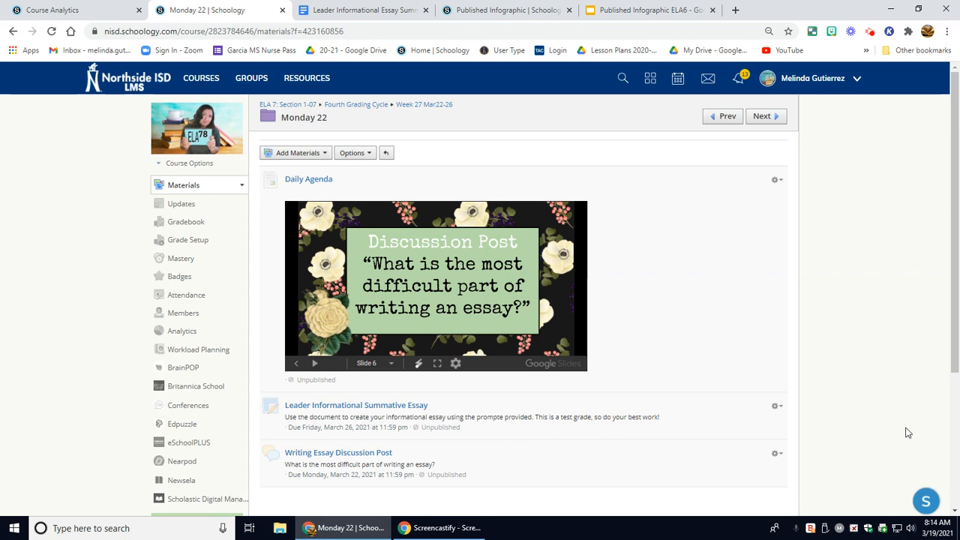
mouse_move(957, 231)
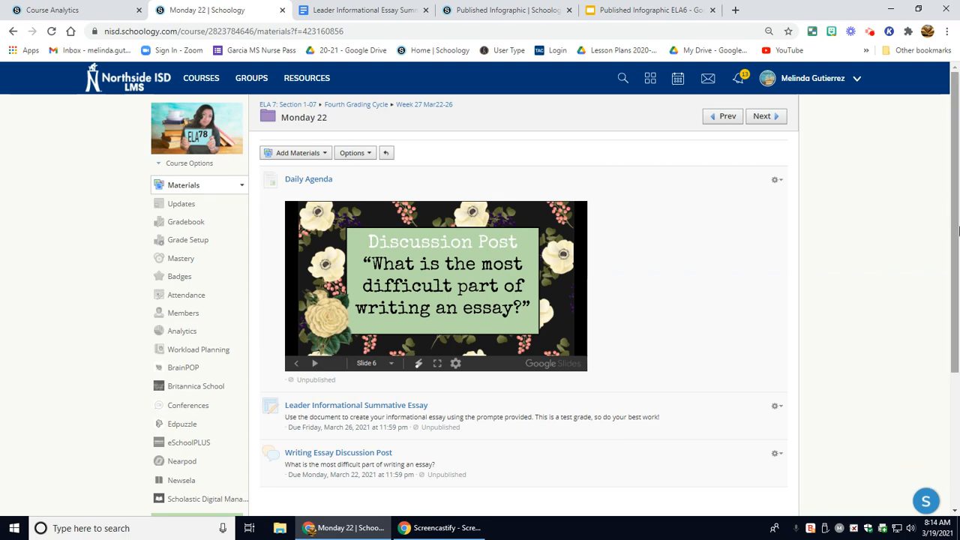
mouse_move(930, 304)
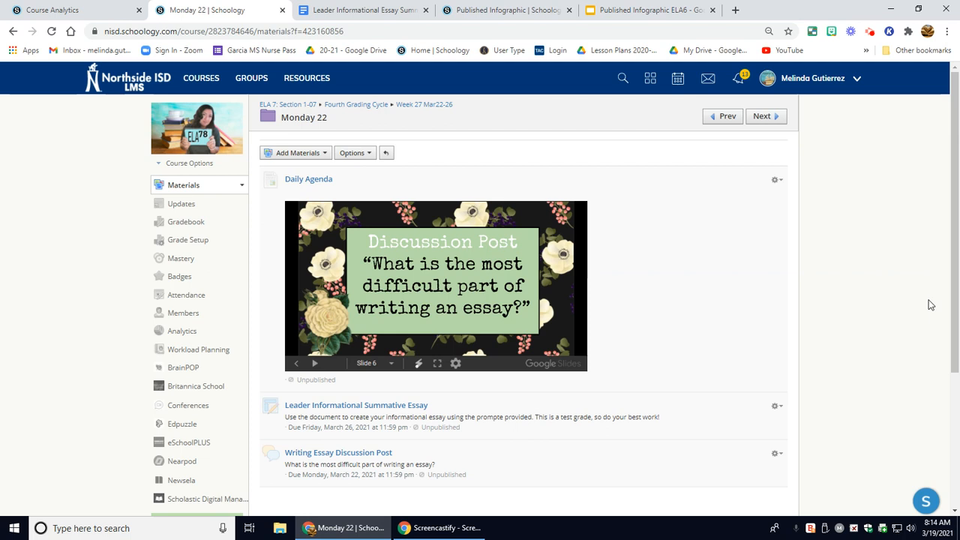
mouse_move(852, 439)
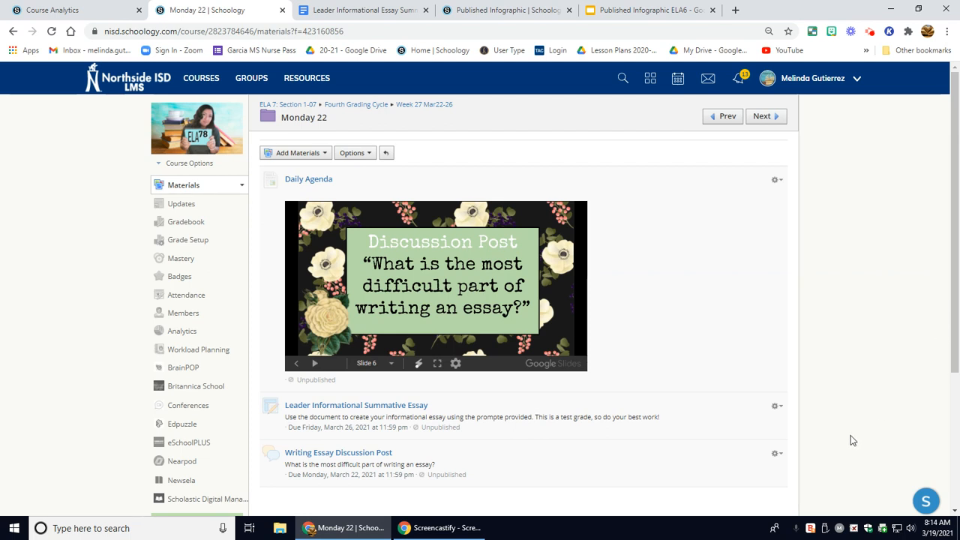
mouse_move(917, 429)
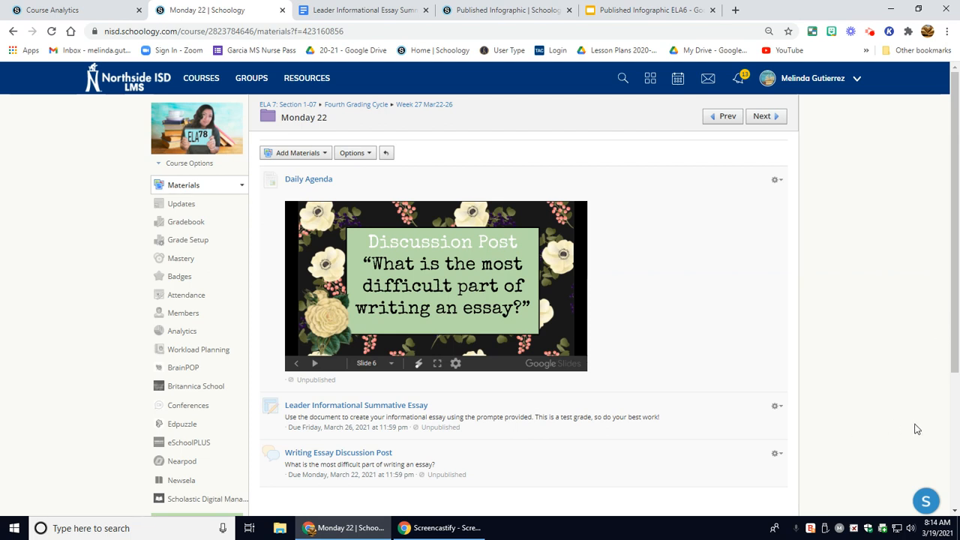